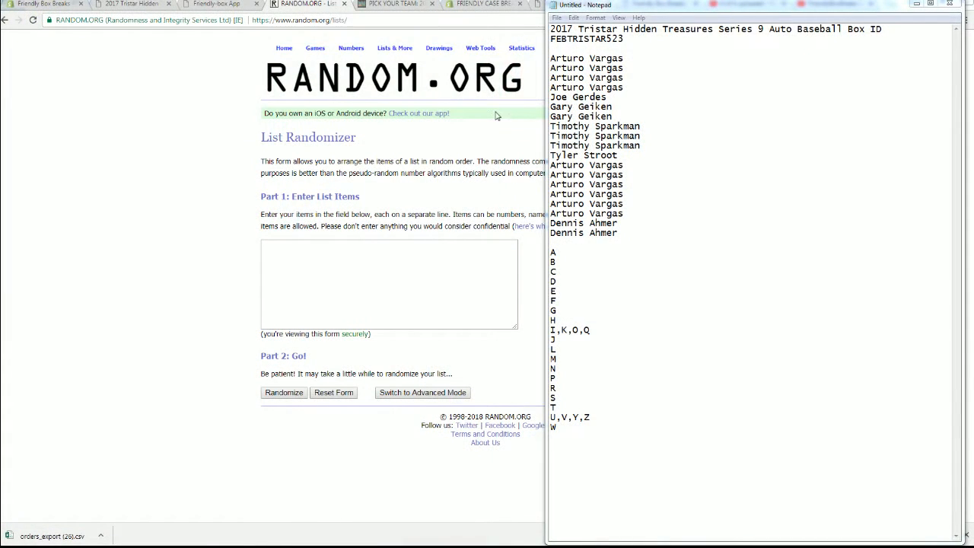
# Step: Copy the 19 owner names from Notepad into the List Randomizer entry box
pyautogui.moveTo(549, 58); pyautogui.dragTo(618, 233)
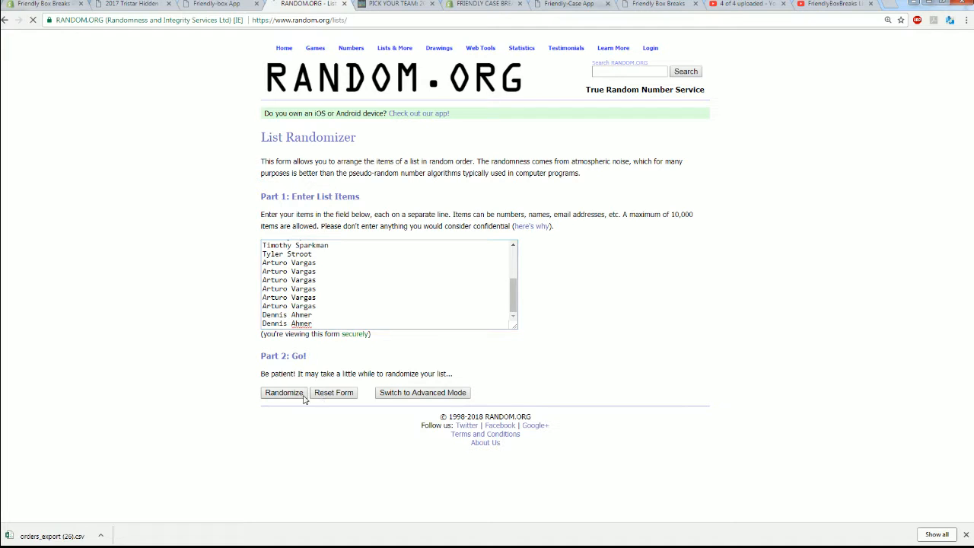
# Step: Randomize the 19 owner names seven times and copy the final shuffled order
pyautogui.click(283, 392)
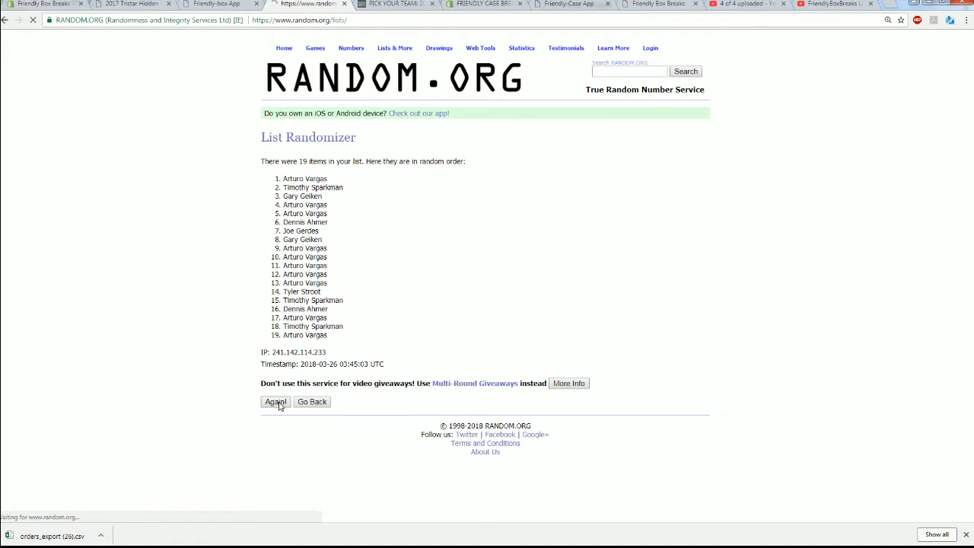
pyautogui.click(276, 401)
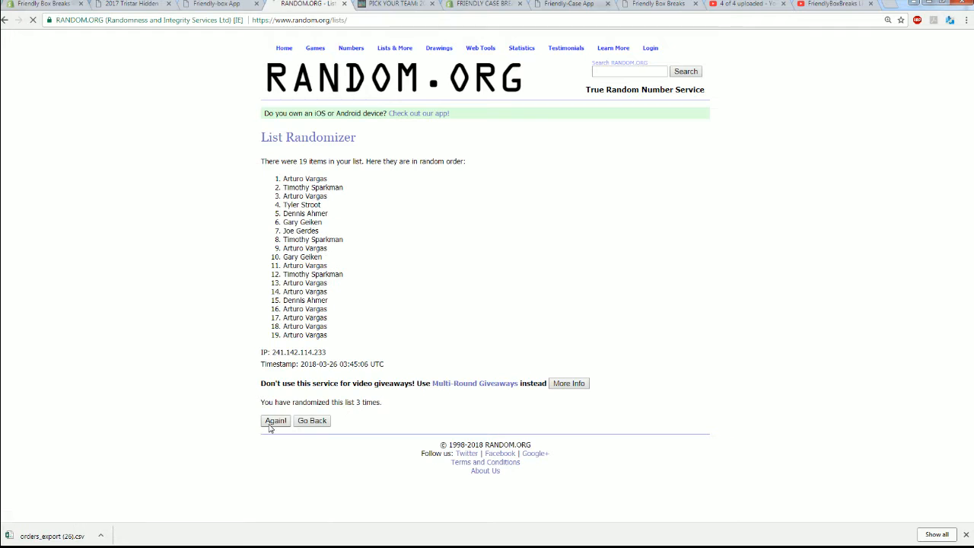
pyautogui.click(276, 420)
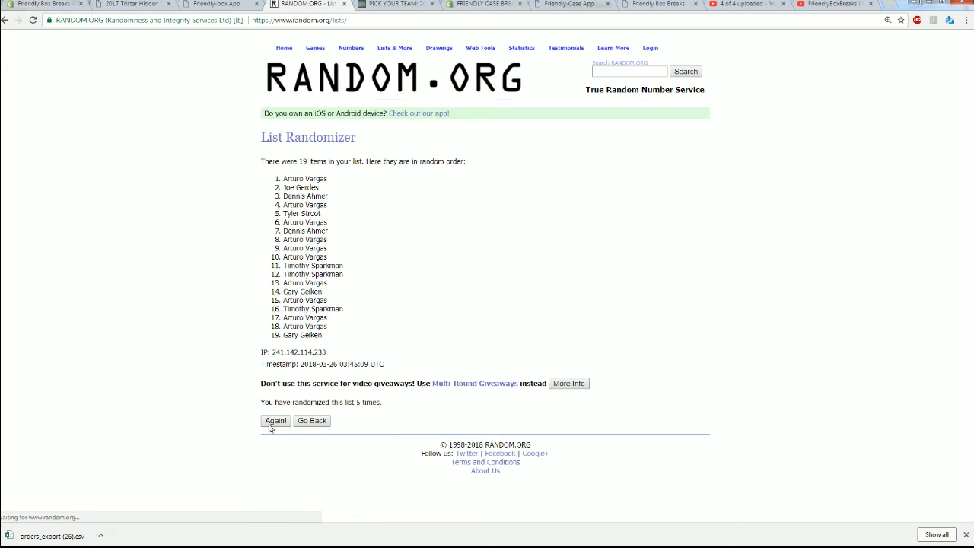
pyautogui.click(275, 420)
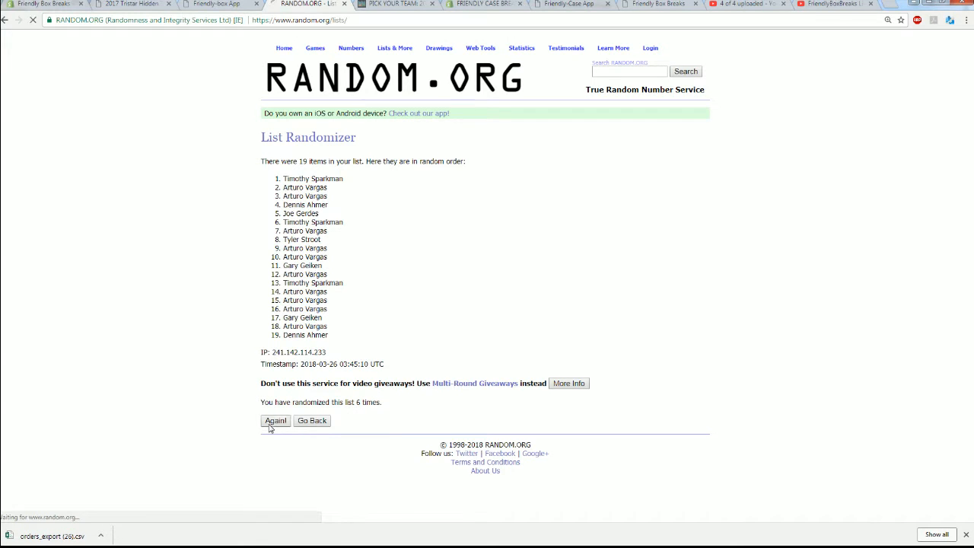
pyautogui.click(275, 420)
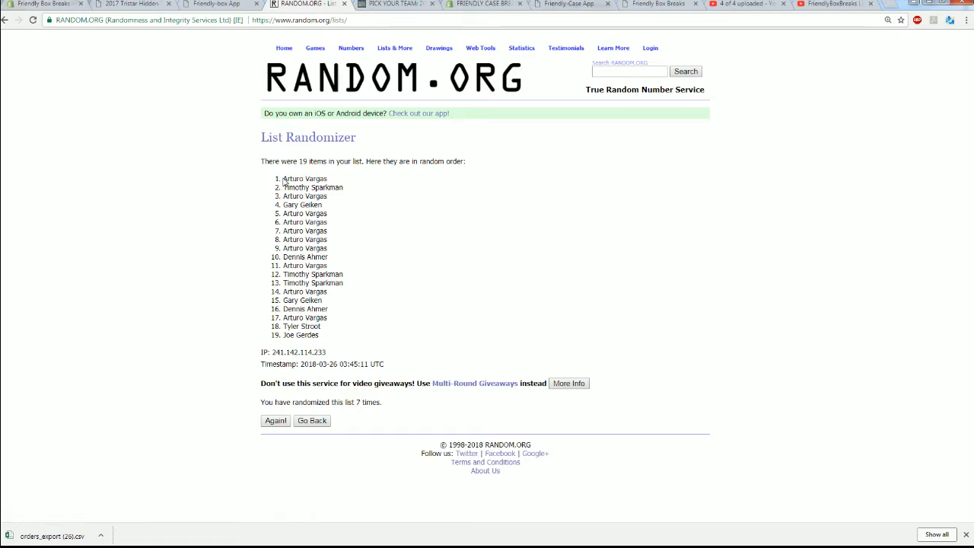
pyautogui.rightClick(320, 274)
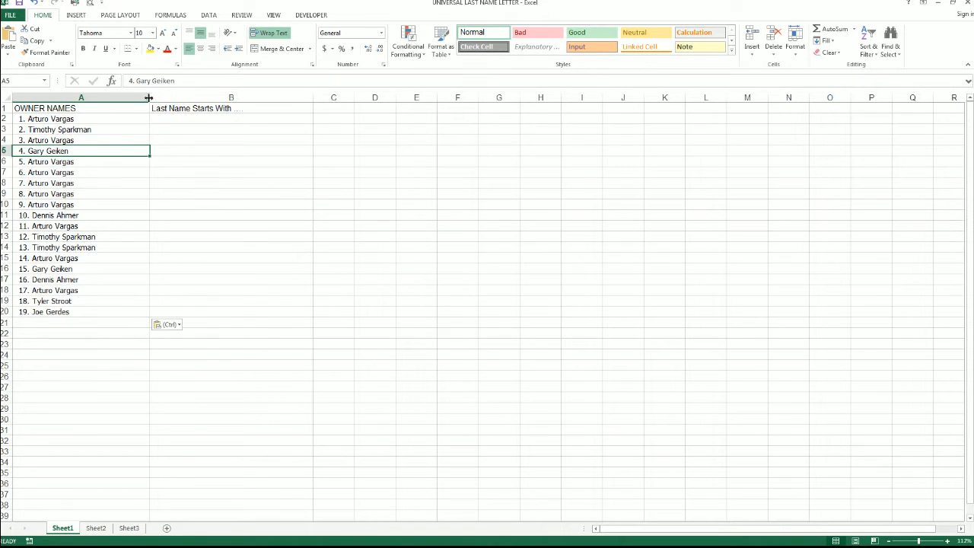
# Step: Paste the shuffled names under OWNER NAMES in column A and fit the column widths
pyautogui.click(190, 151)
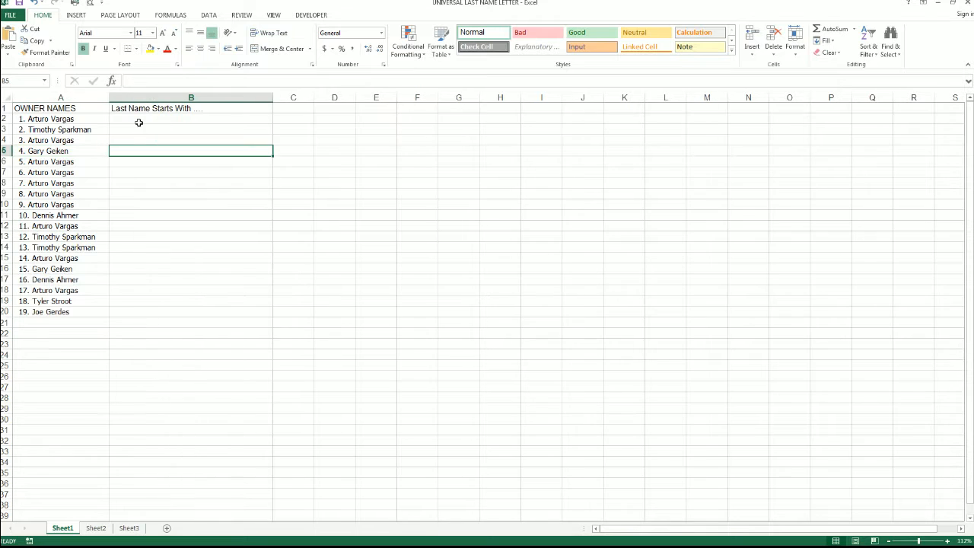
pyautogui.click(183, 119)
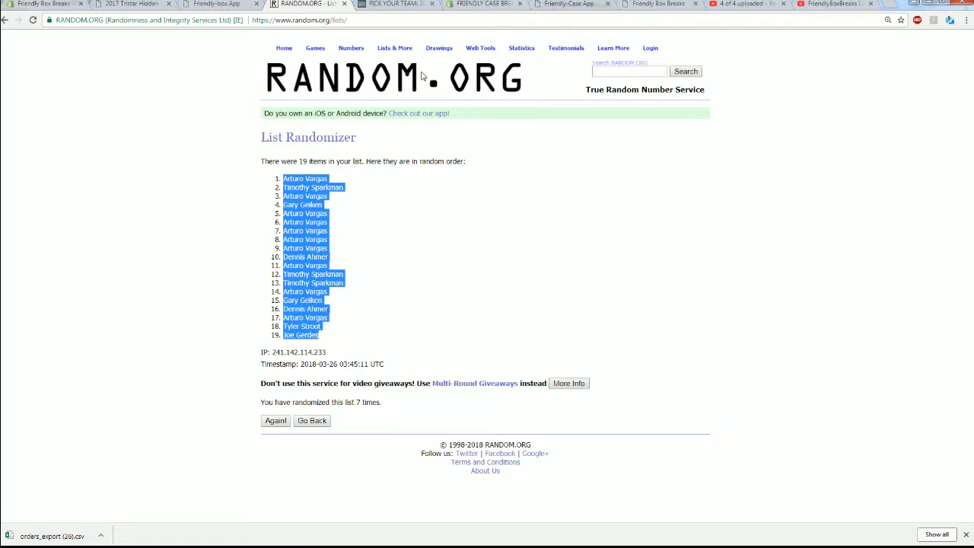
# Step: Go back to an empty randomizer form and copy in the last-name letter groups from Notepad
pyautogui.click(311, 420)
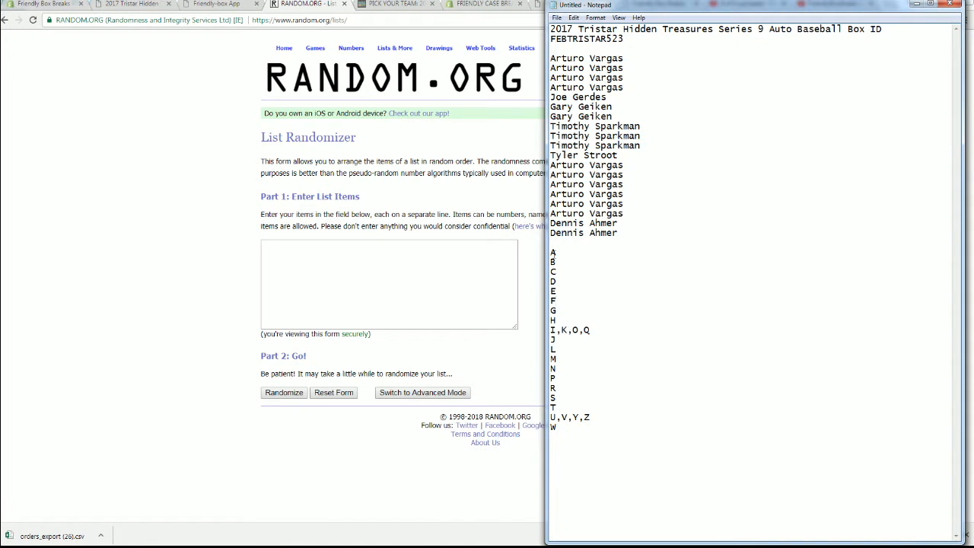
pyautogui.moveTo(553, 251); pyautogui.dragTo(591, 418)
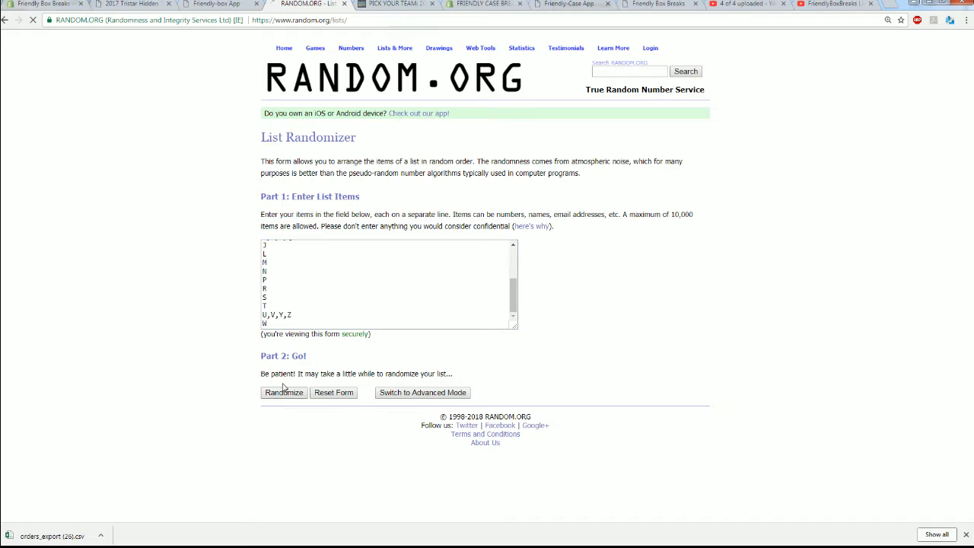
# Step: Randomize the 19 letter groups seven times and select the final shuffled list for copying
pyautogui.click(283, 392)
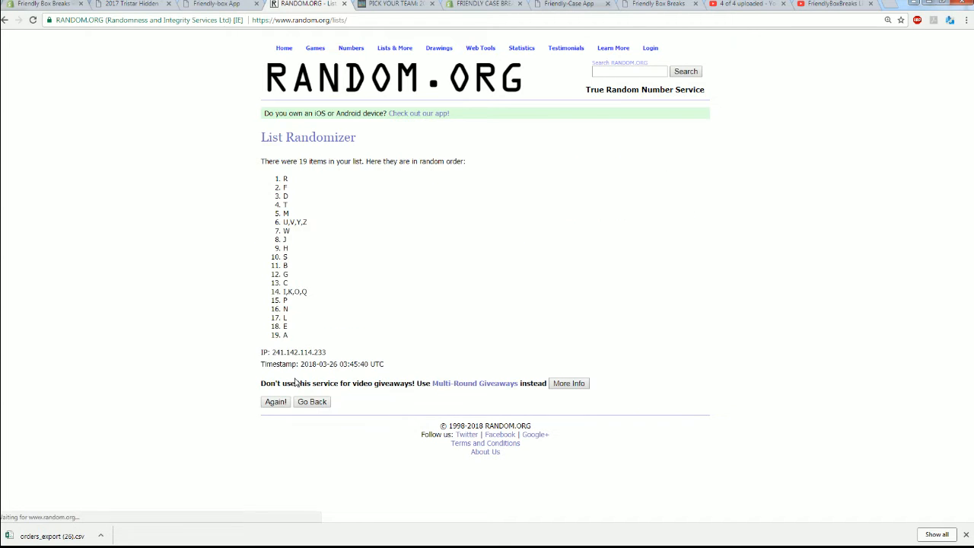
pyautogui.click(275, 402)
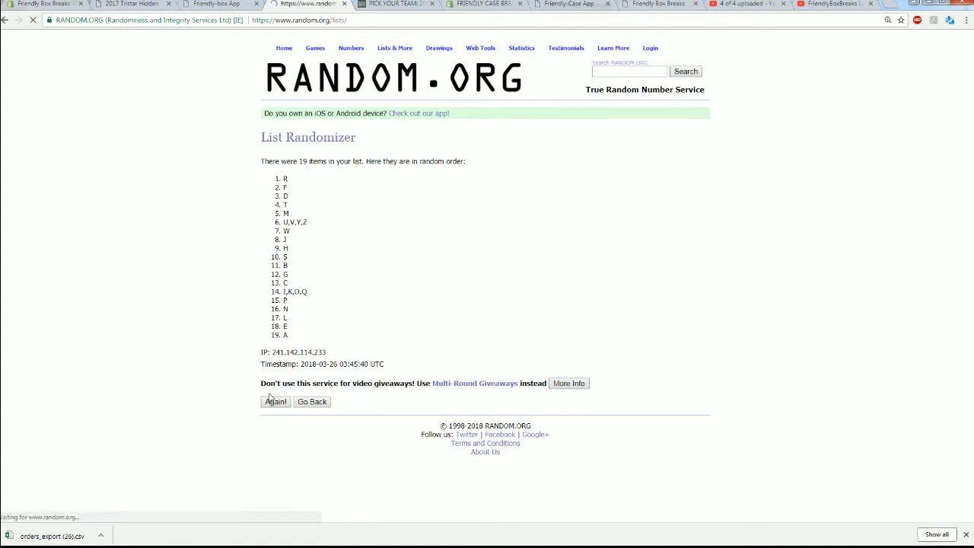
pyautogui.click(274, 402)
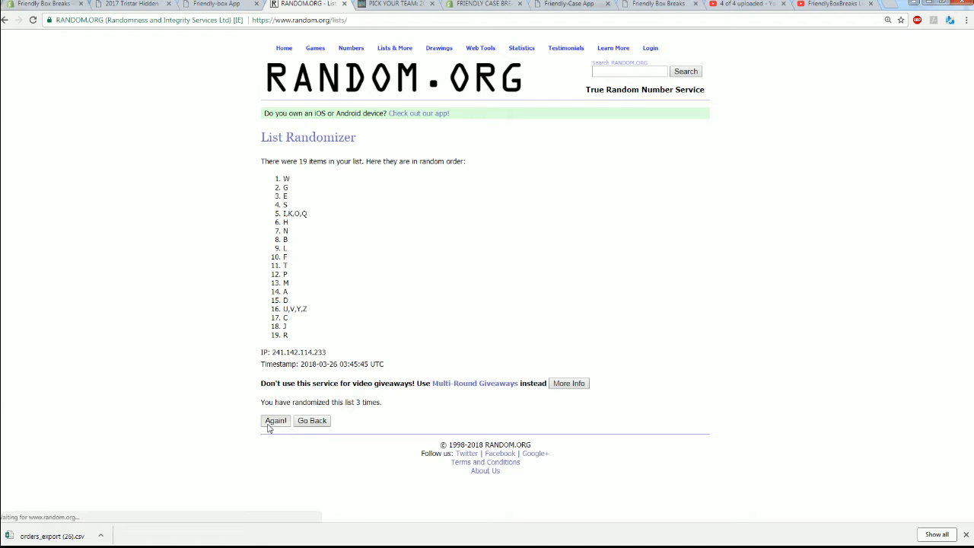
pyautogui.click(275, 420)
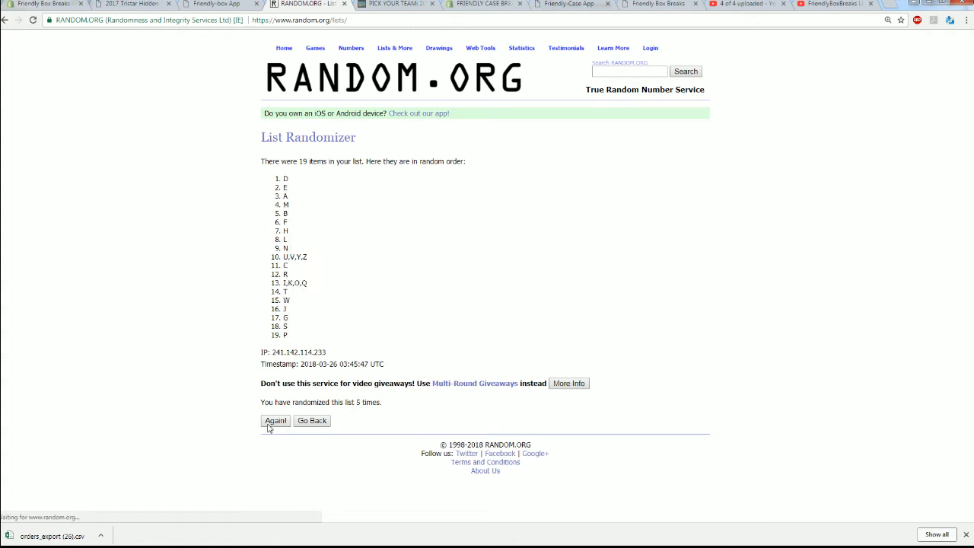
pyautogui.click(274, 420)
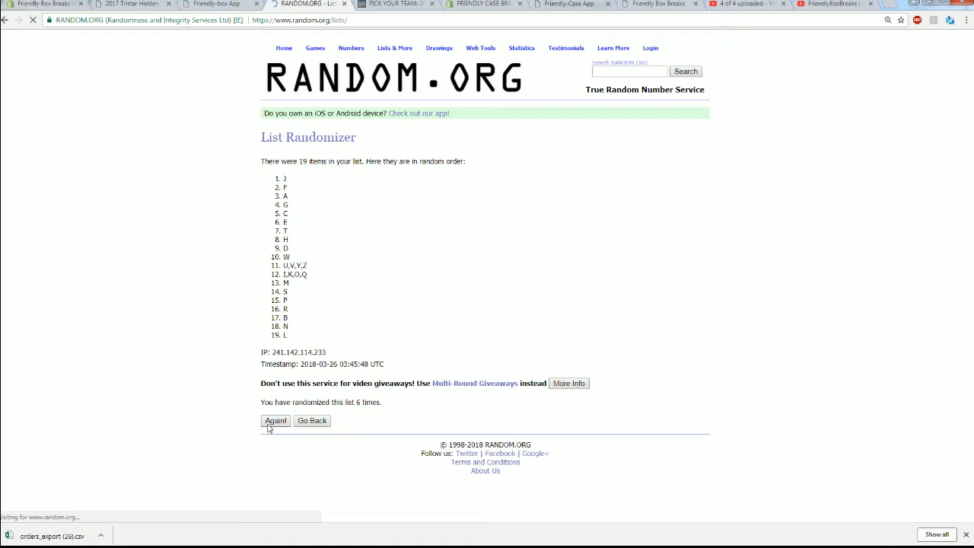
pyautogui.click(276, 420)
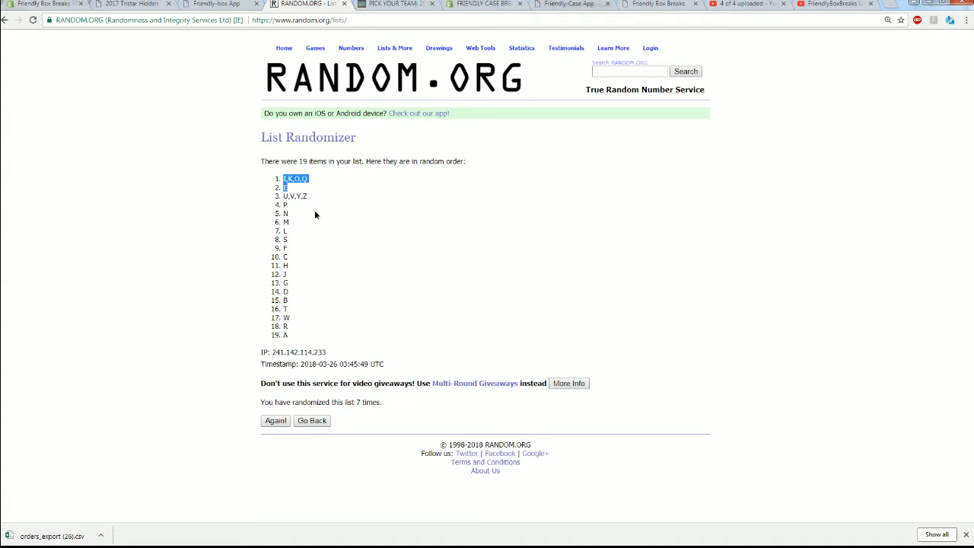
pyautogui.moveTo(296, 178); pyautogui.dragTo(286, 334)
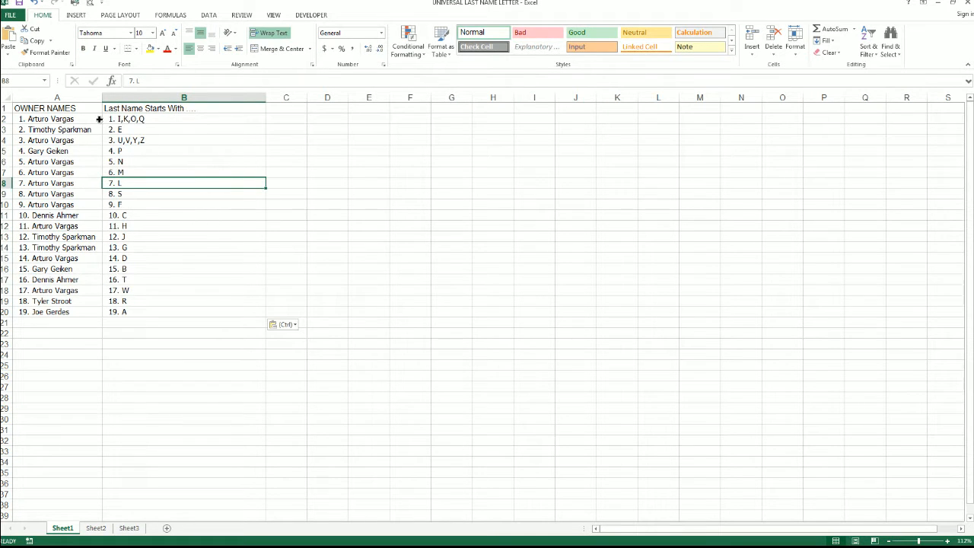
# Step: Paste the letter groups into column B, select A1:B20 and show the Borders choices
pyautogui.moveTo(58, 119); pyautogui.dragTo(183, 312)
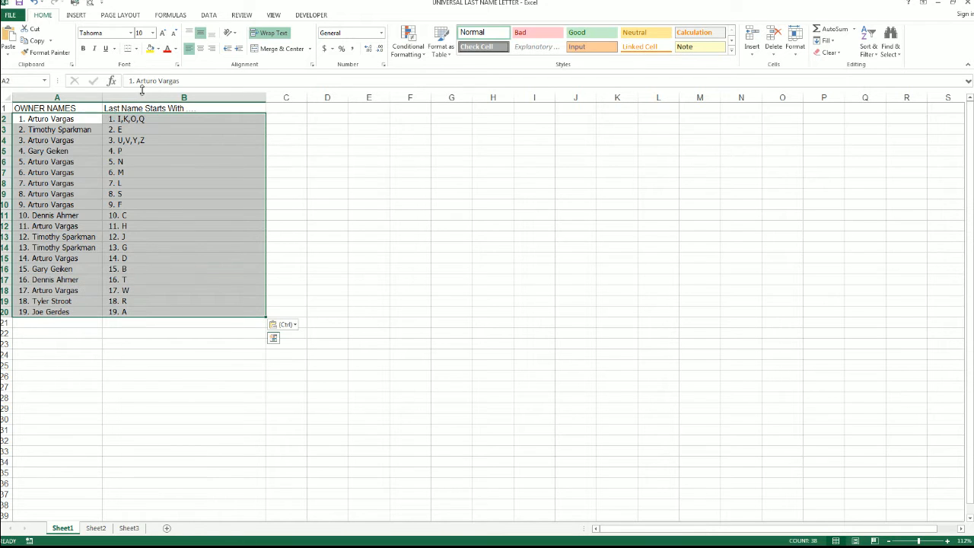
pyautogui.click(137, 48)
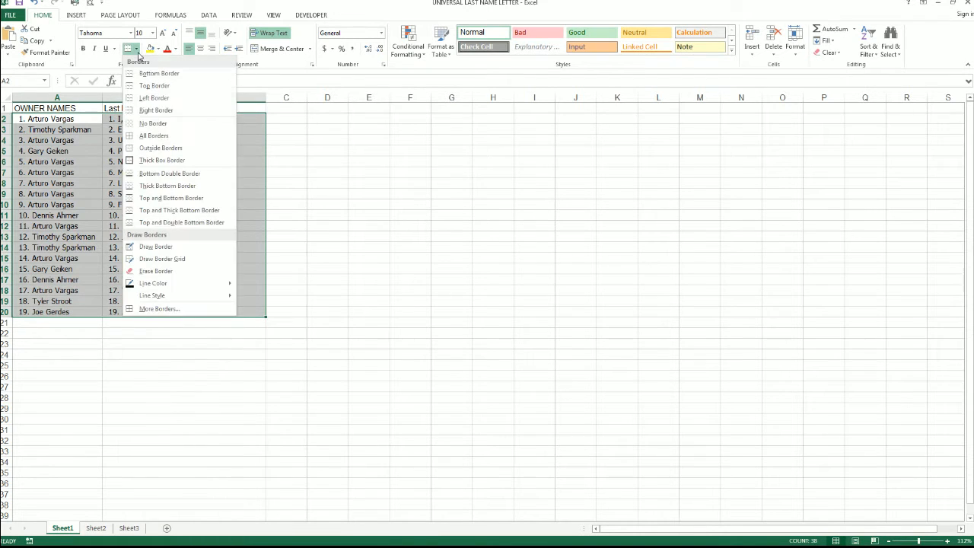